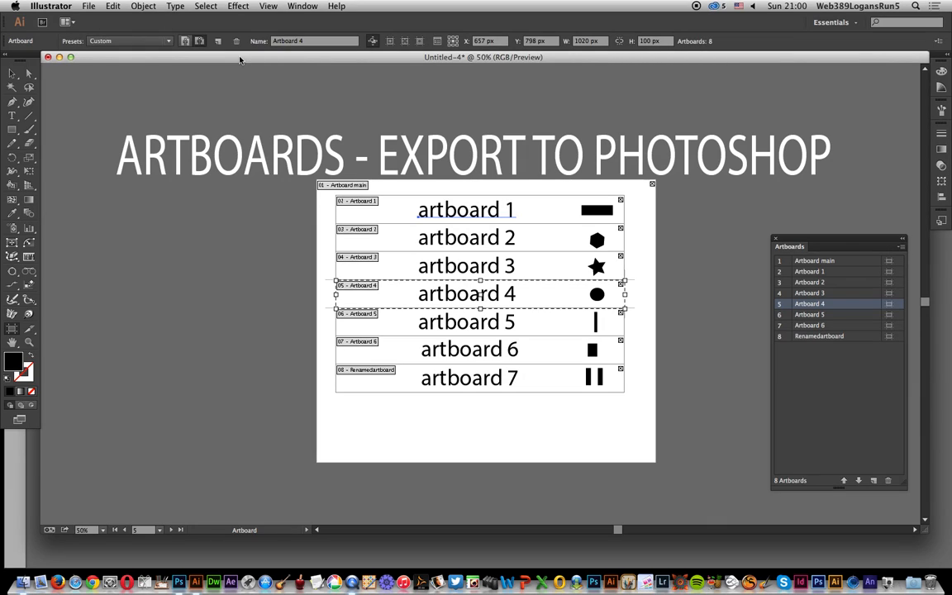
mouse_move(384, 91)
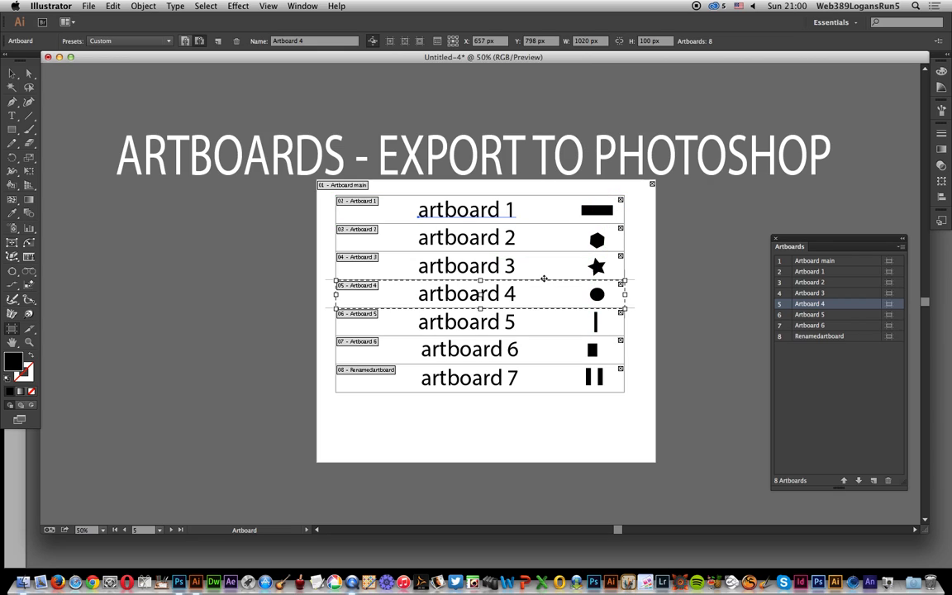
mouse_move(830, 341)
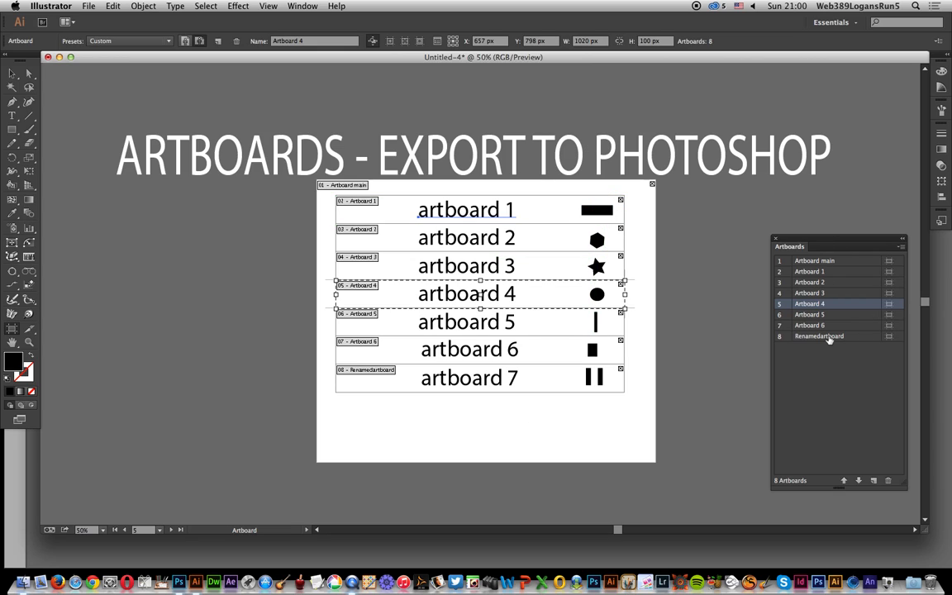
mouse_move(818, 251)
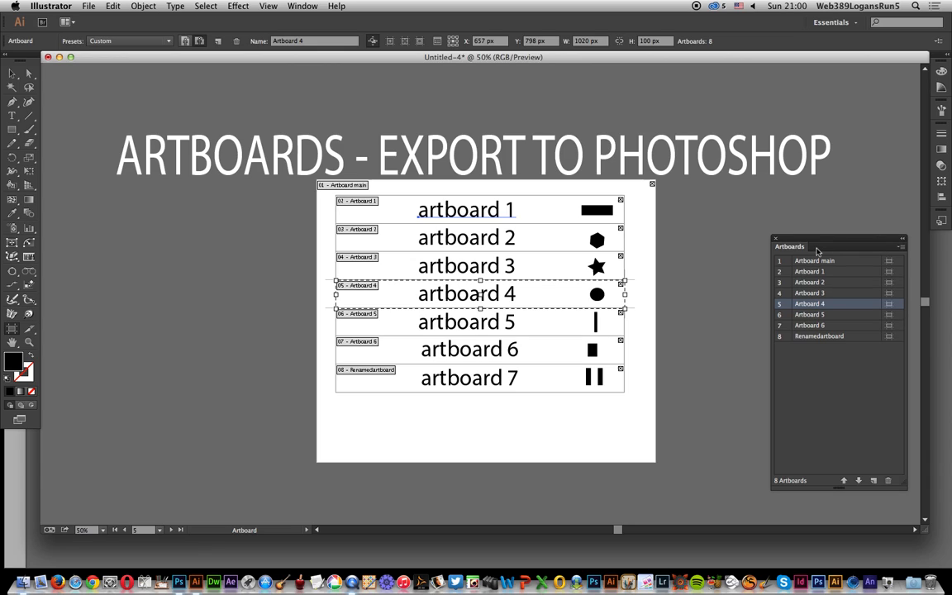
mouse_move(804, 278)
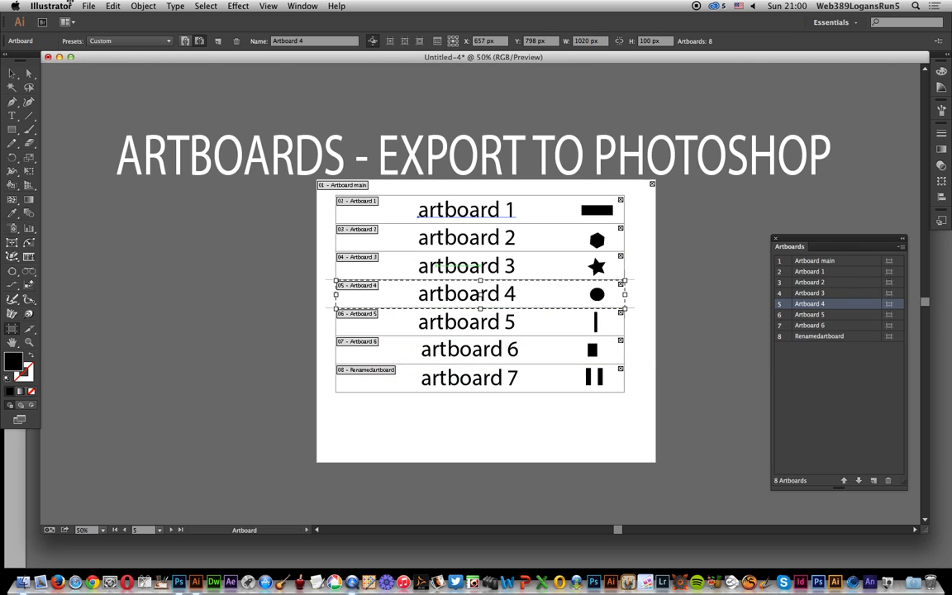
Export as Photoshop (psd) using all artboards, naming the file 1.psd
click(89, 6)
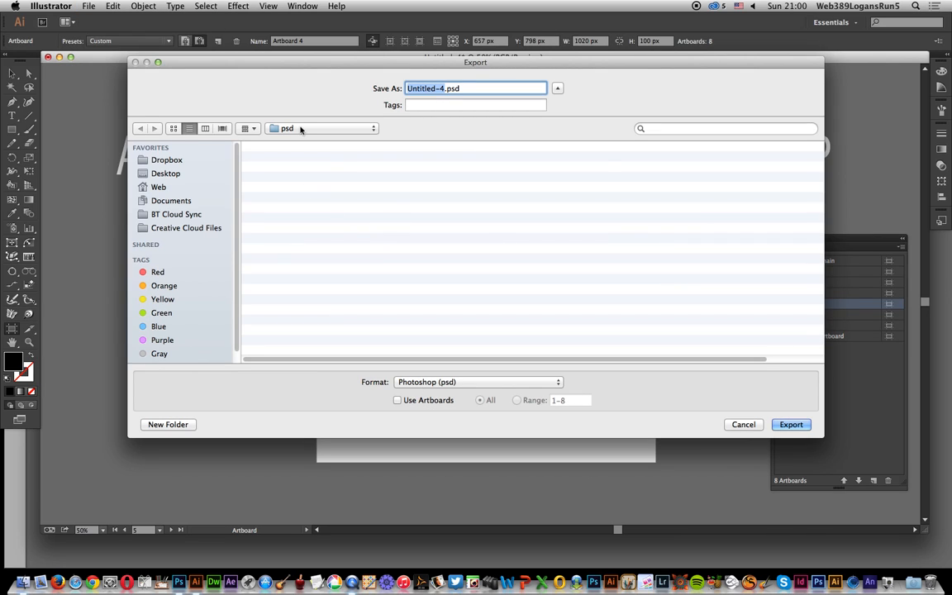
click(397, 400)
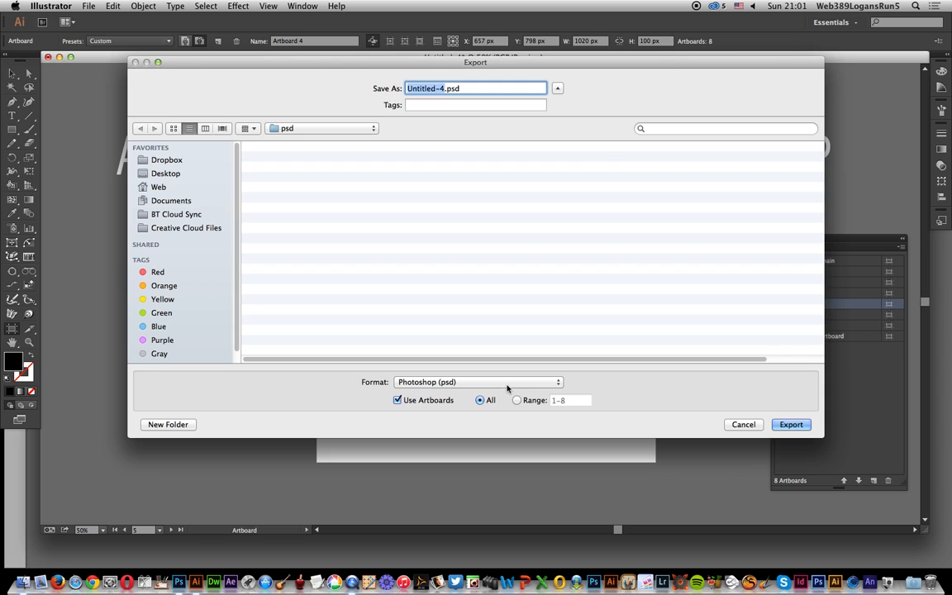
click(478, 382)
text(1)
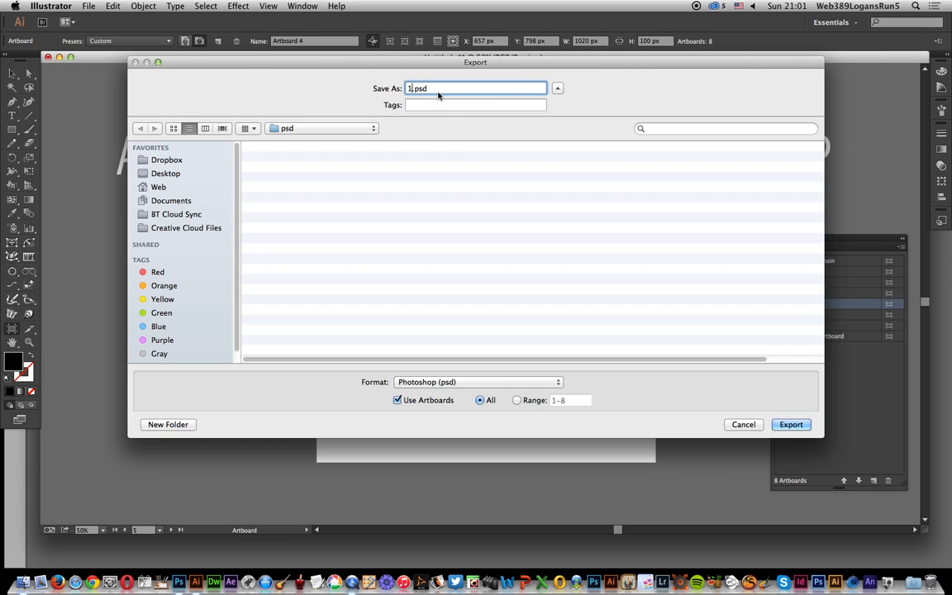
mouse_move(195, 165)
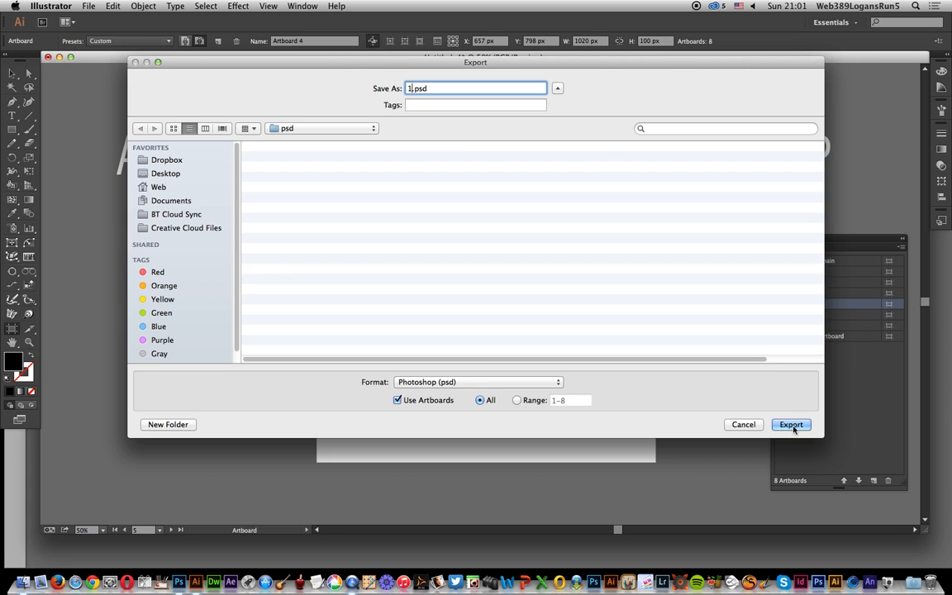
click(790, 423)
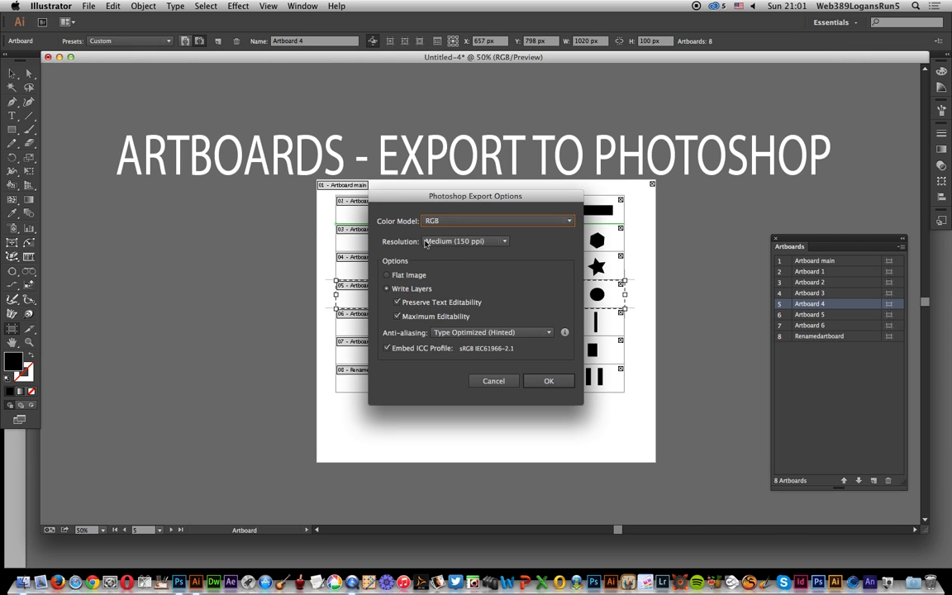
mouse_move(496, 301)
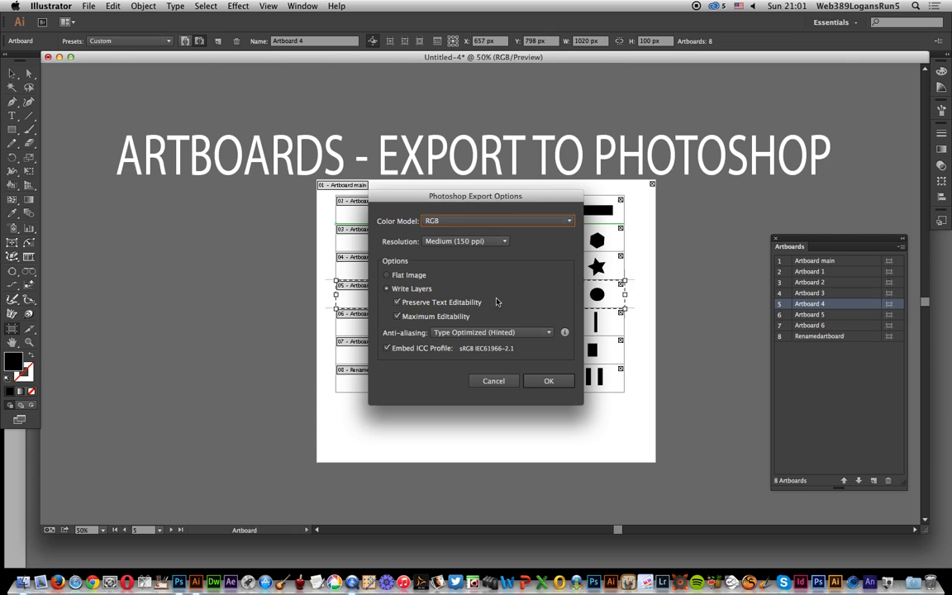
Accept the Photoshop Export Options with Write Layers and text editability kept on
click(549, 380)
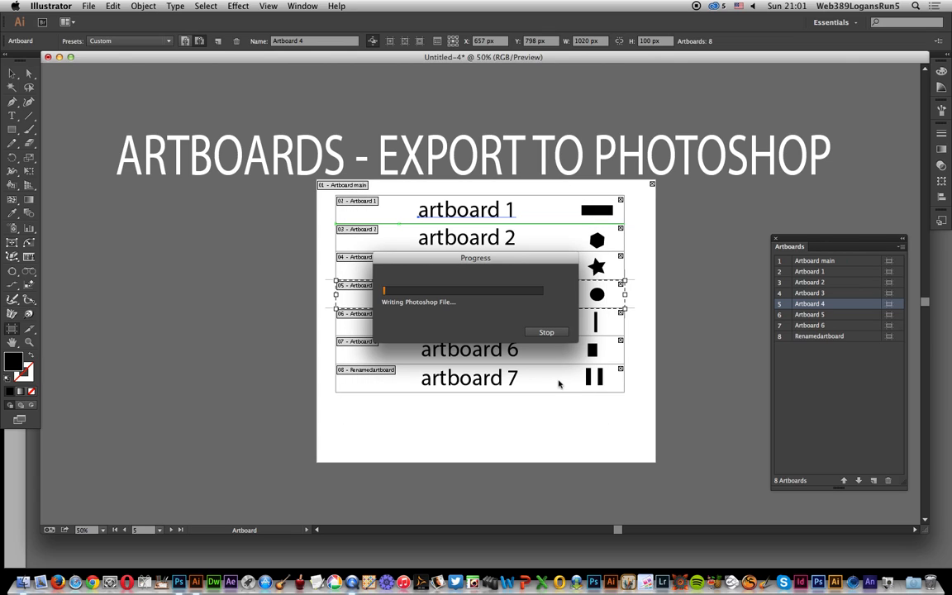
mouse_move(552, 380)
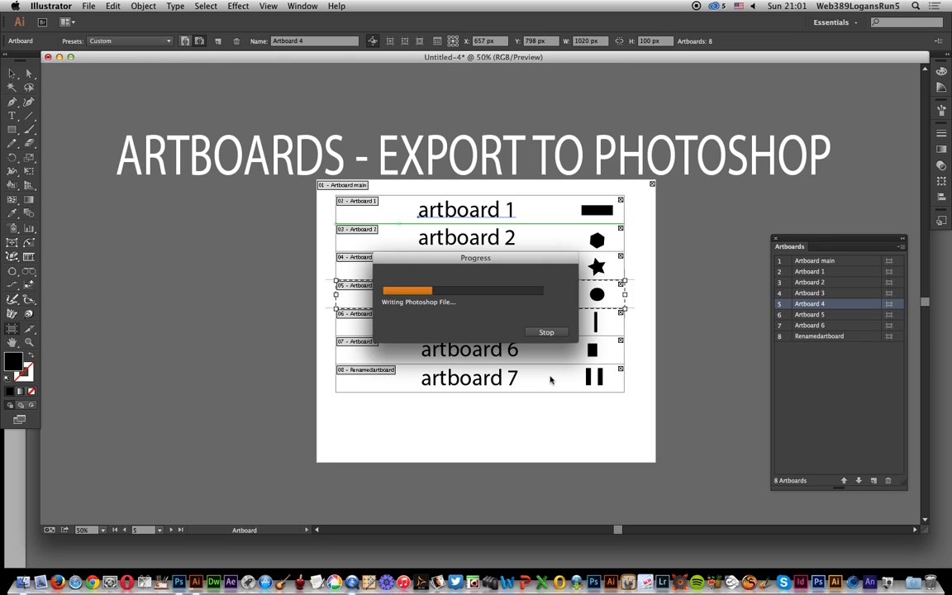
mouse_move(543, 379)
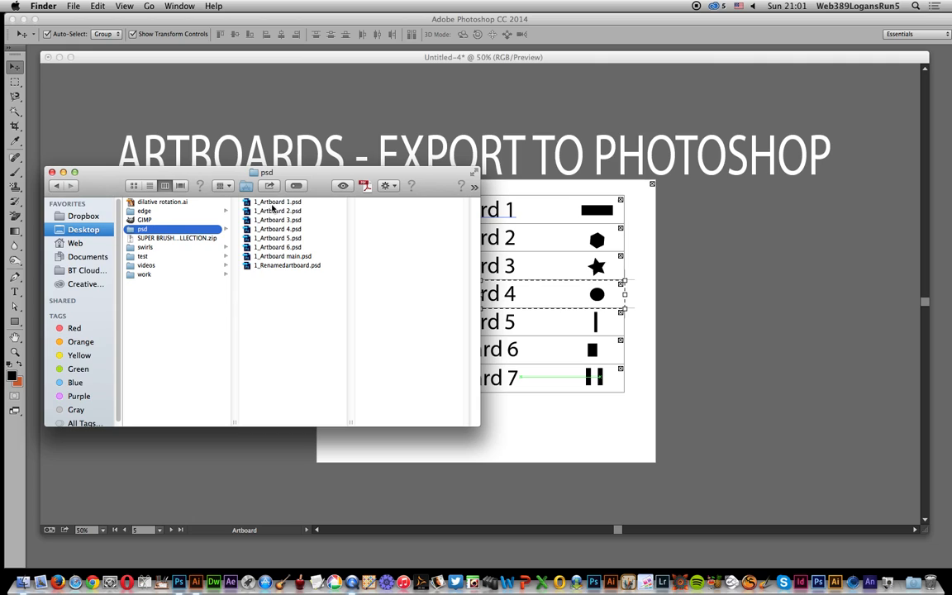
mouse_move(281, 261)
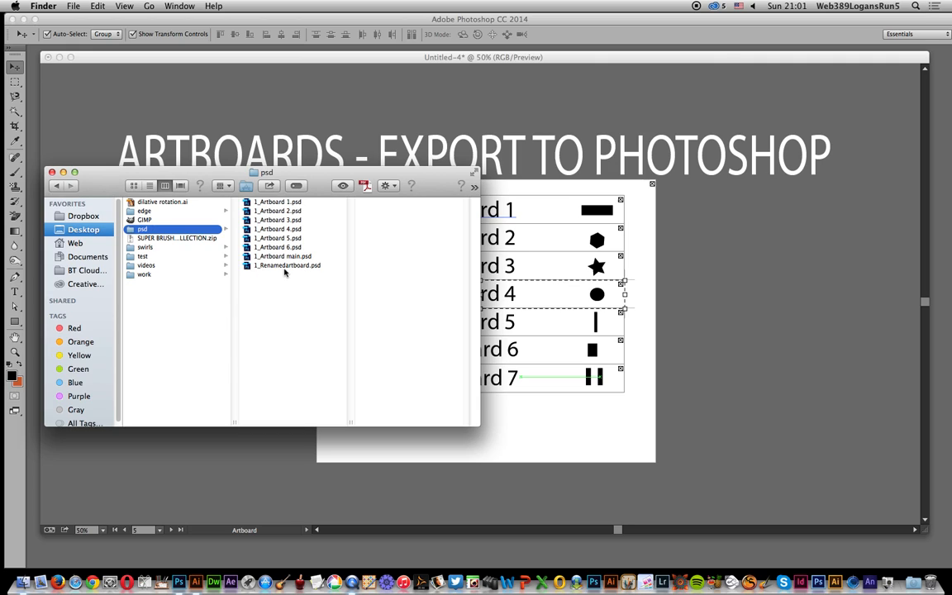
Preview the exported per-artboard PSD files in the psd folder, then switch to Photoshop
click(277, 202)
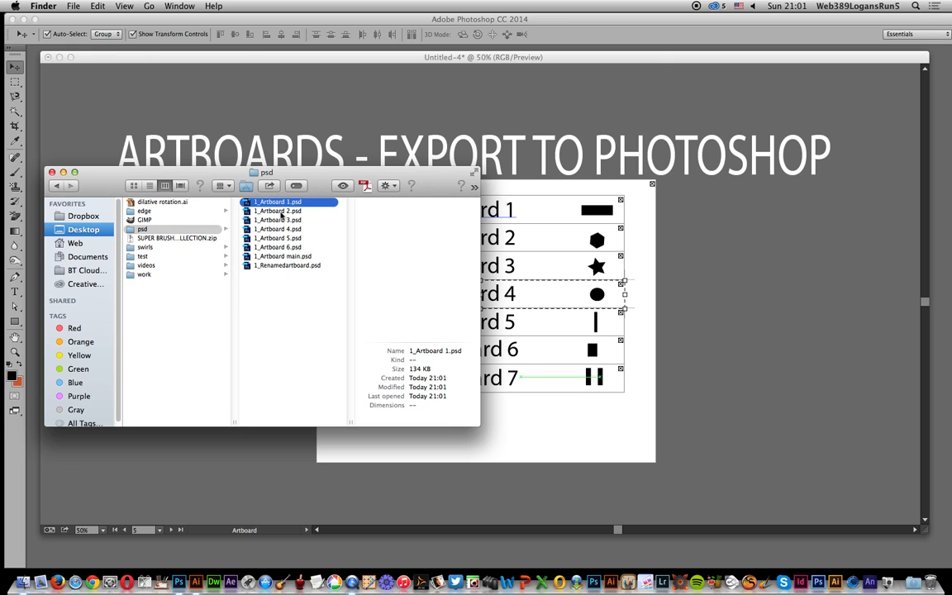
click(277, 211)
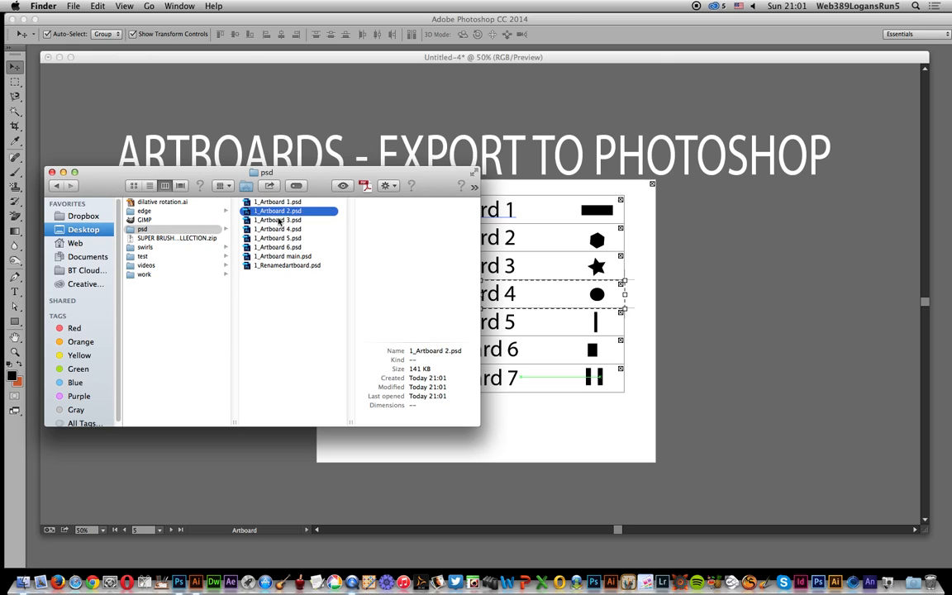
click(278, 220)
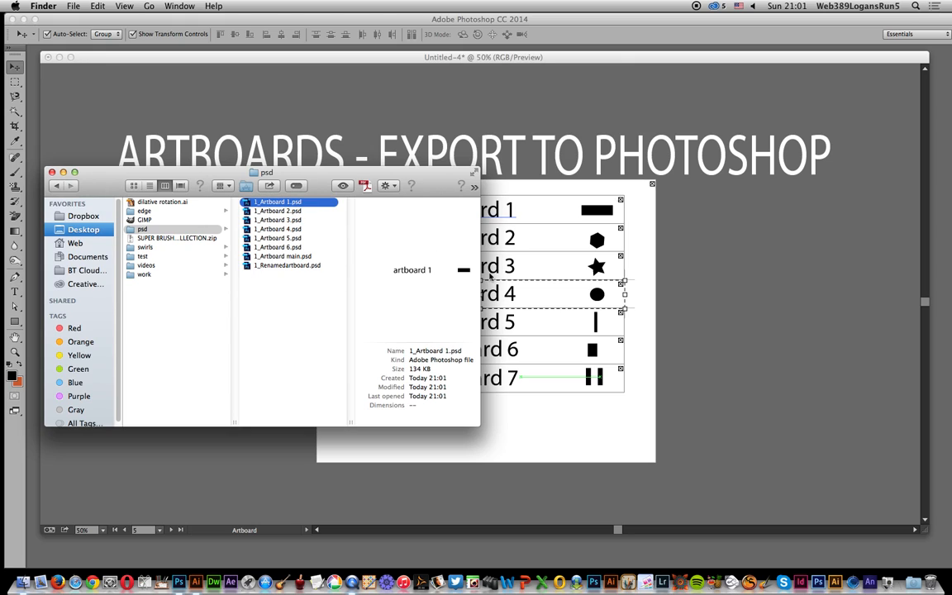
click(287, 264)
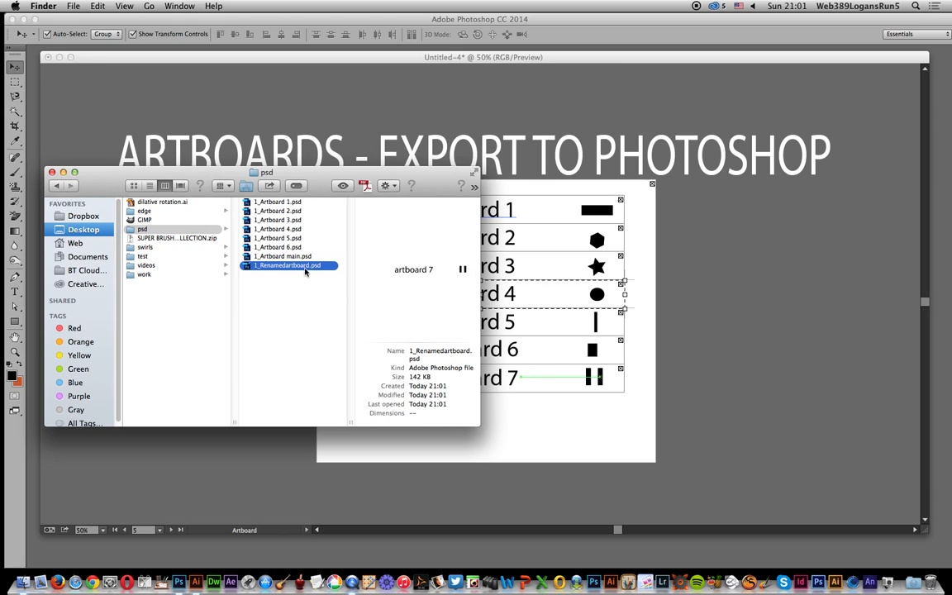
click(284, 256)
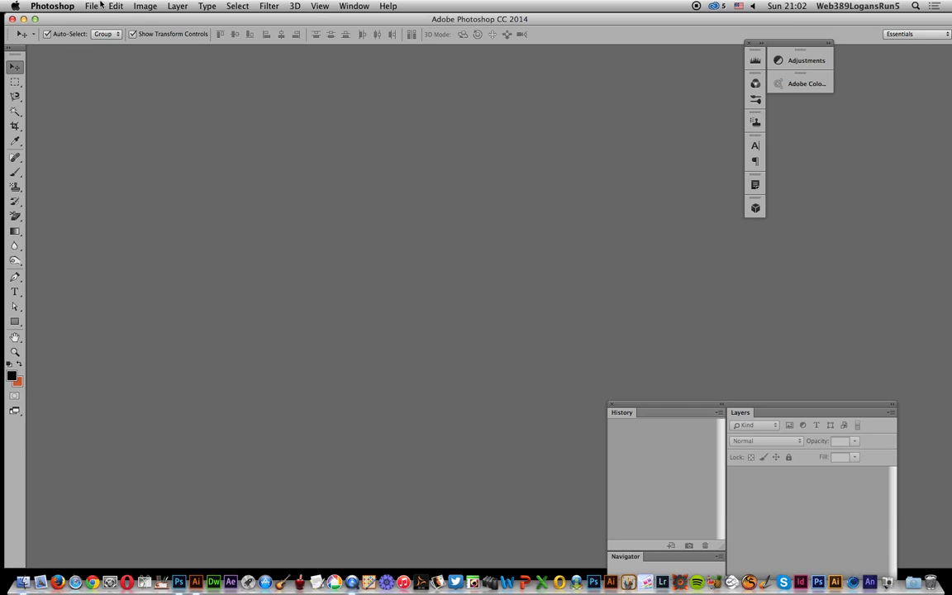
Open 1_Artboard 1.psd from the psd folder in Photoshop
click(93, 7)
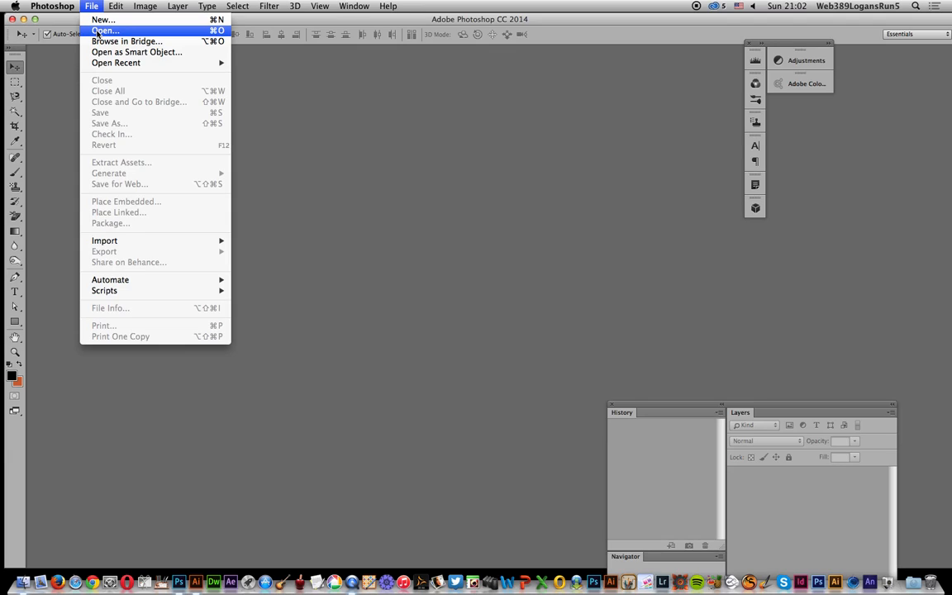
click(334, 115)
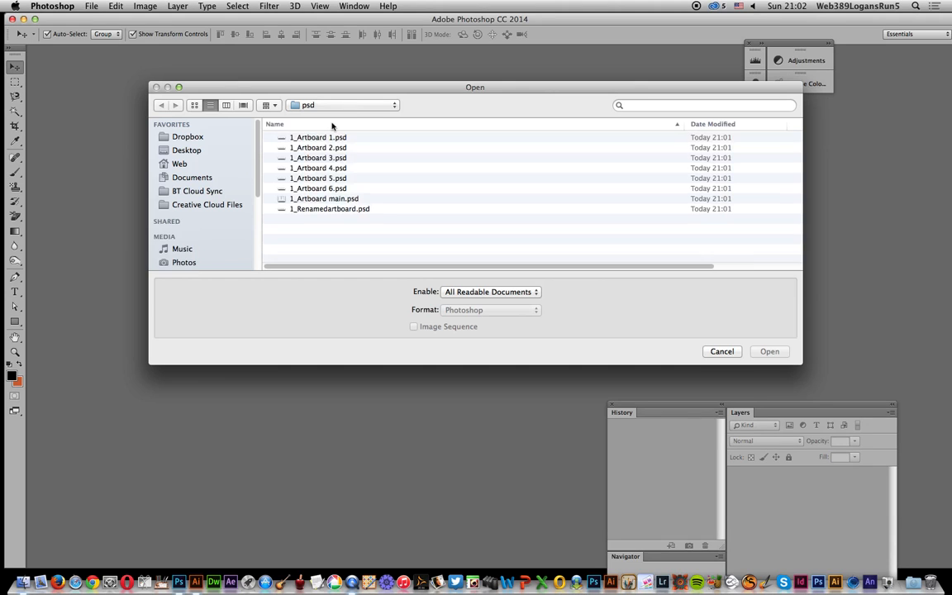
click(317, 137)
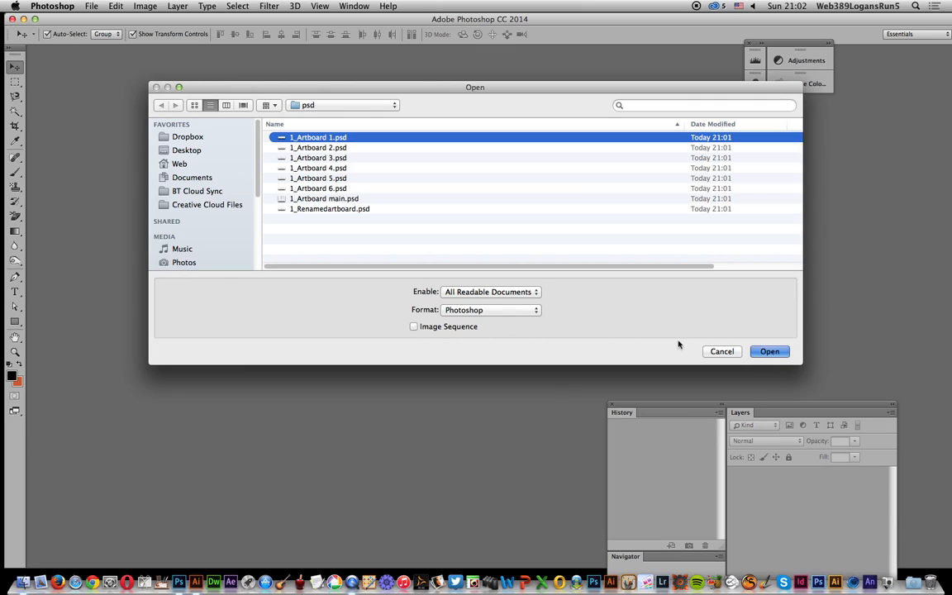
click(769, 351)
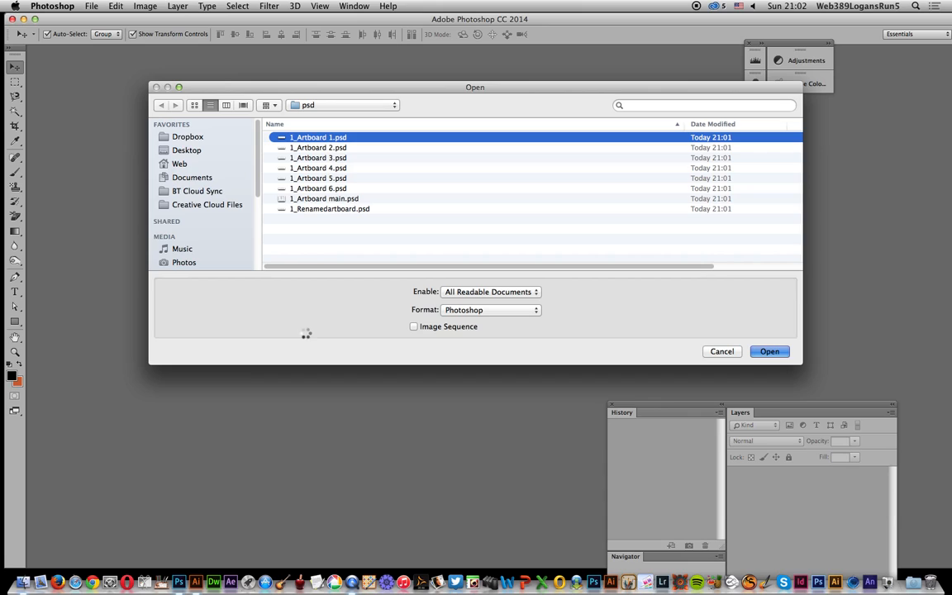
click(770, 350)
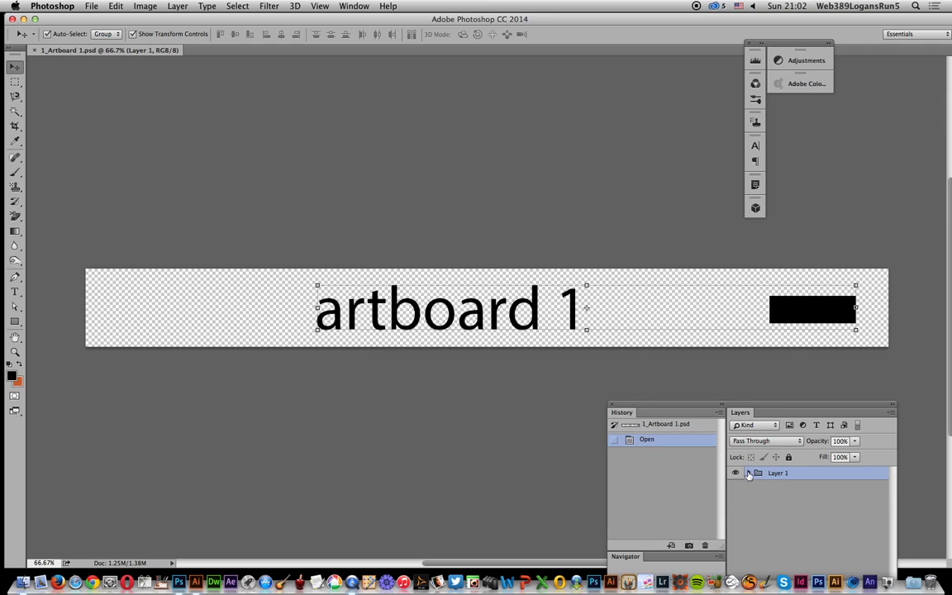
Edit the live 'artboard 1' type layer inside Layer 1 down to 'artb' and commit
click(749, 472)
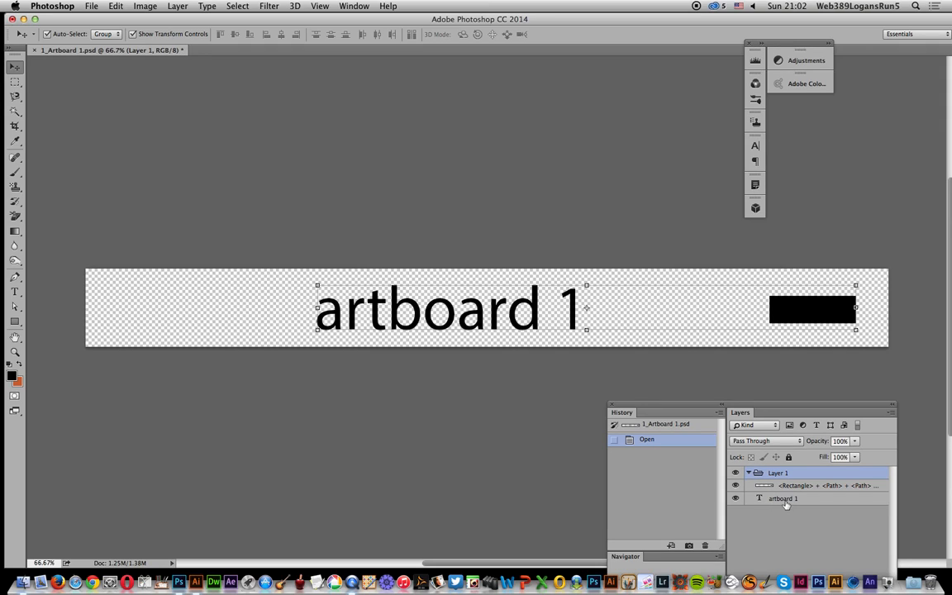
click(783, 500)
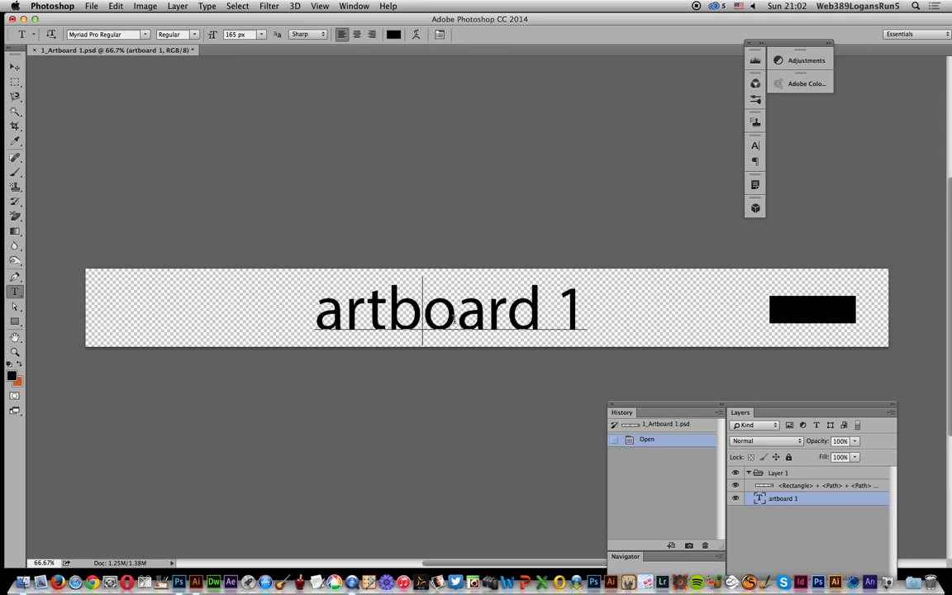
drag(421, 309, 575, 309)
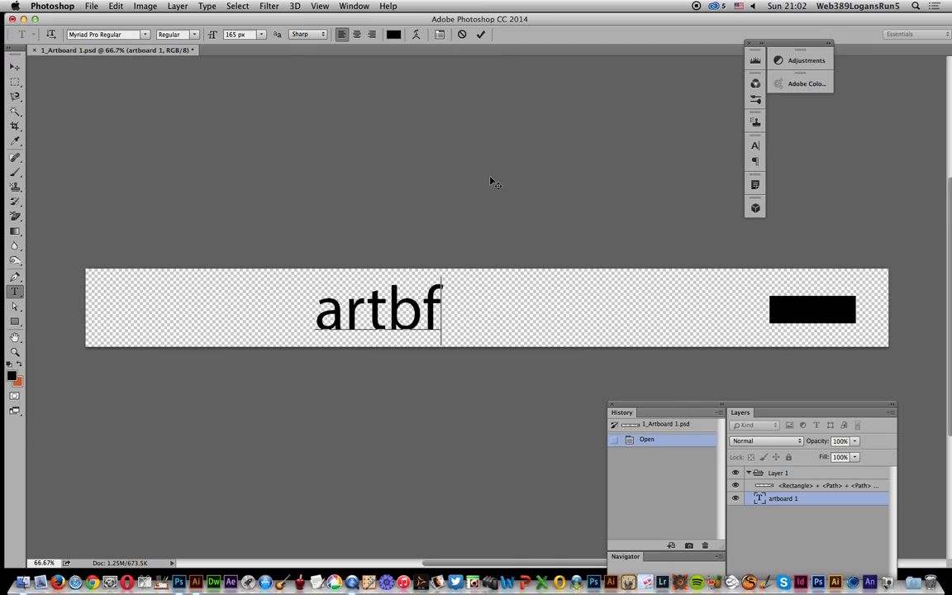
key(Backspace)
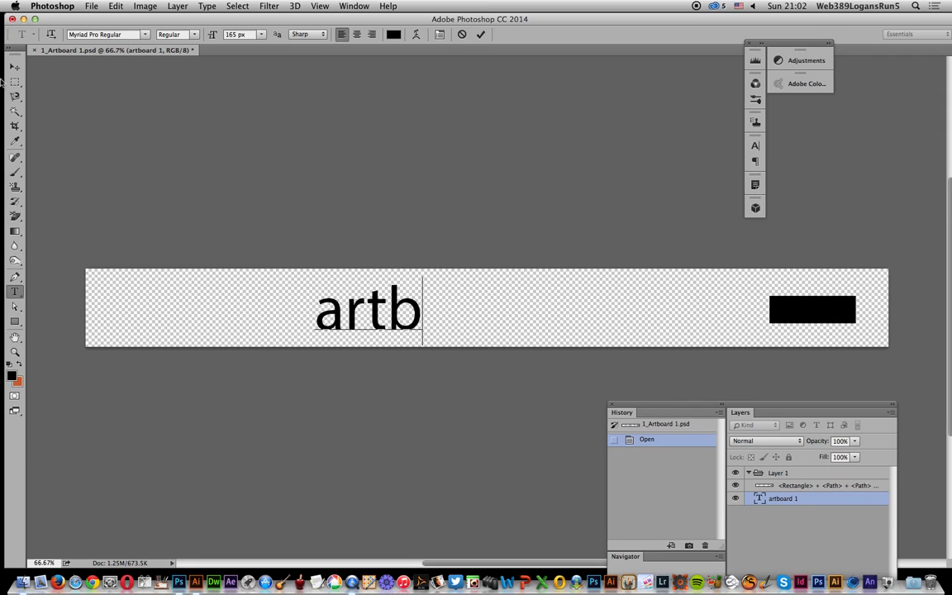
click(13, 66)
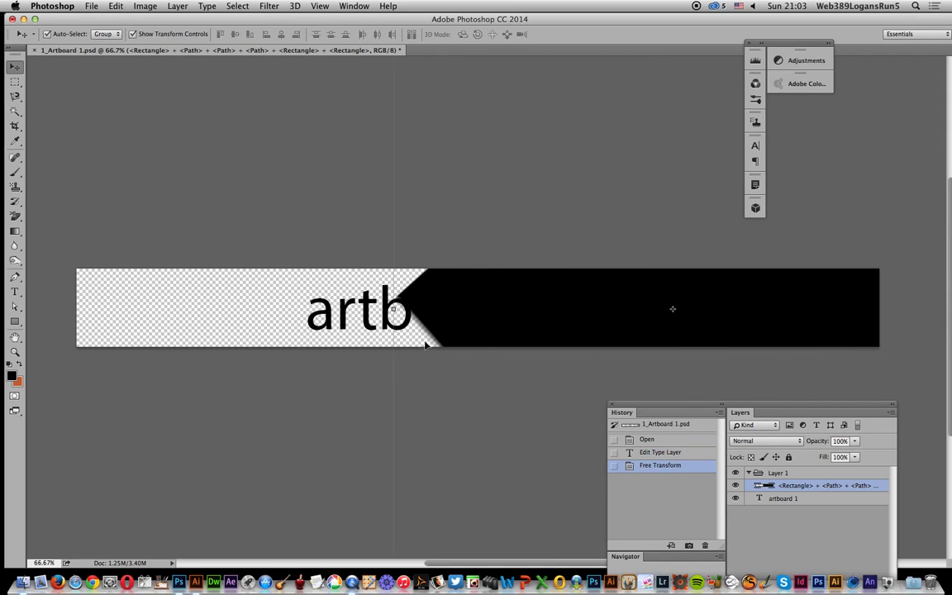
mouse_move(462, 328)
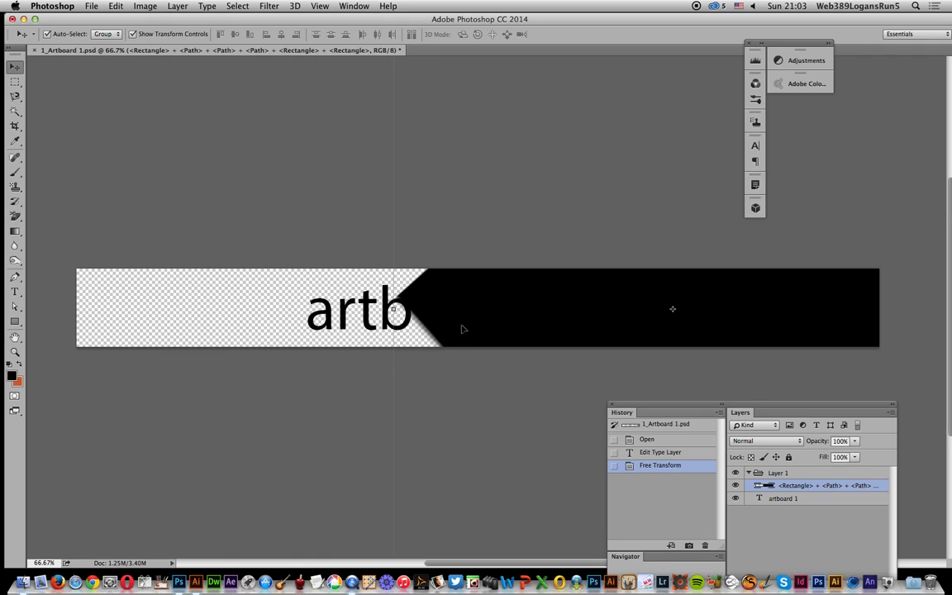